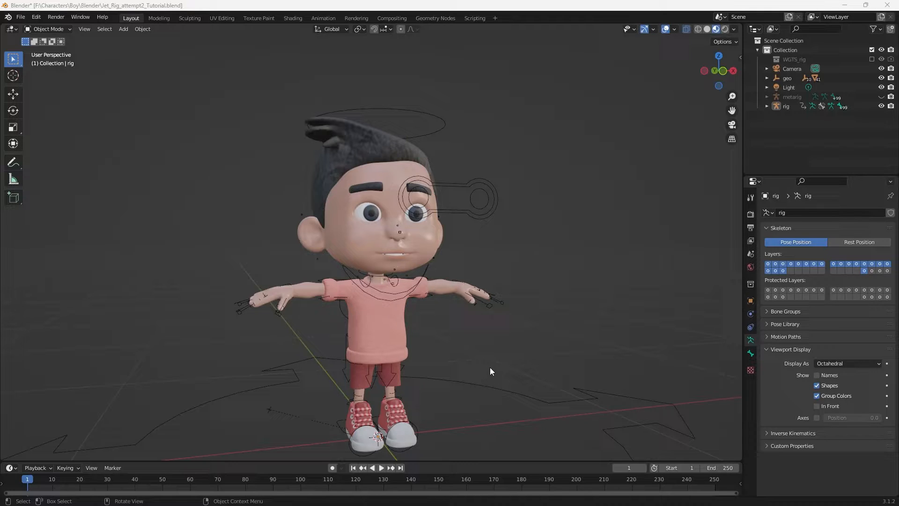
mouse_move(388, 321)
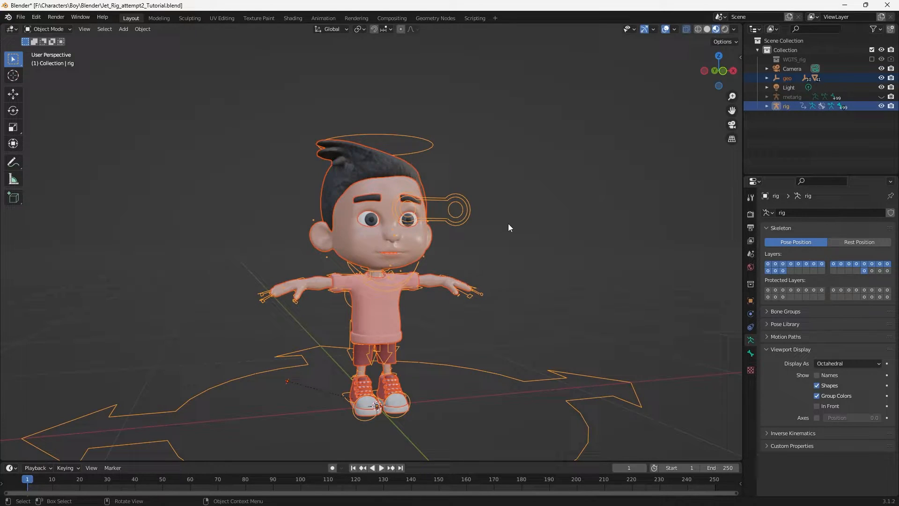
Set the parent to Armature Deform With Automatic Weights via the Ctrl+P menu
key("ctrl+p")
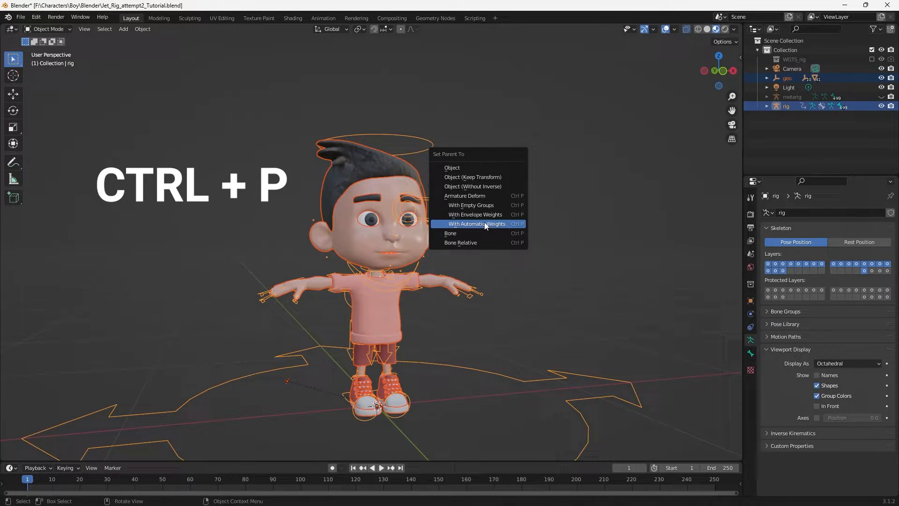
mouse_move(476, 226)
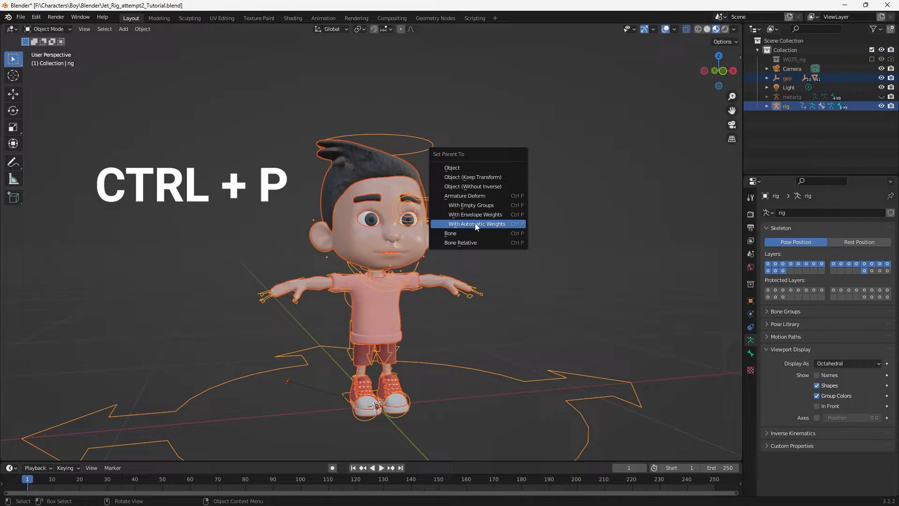
mouse_move(530, 259)
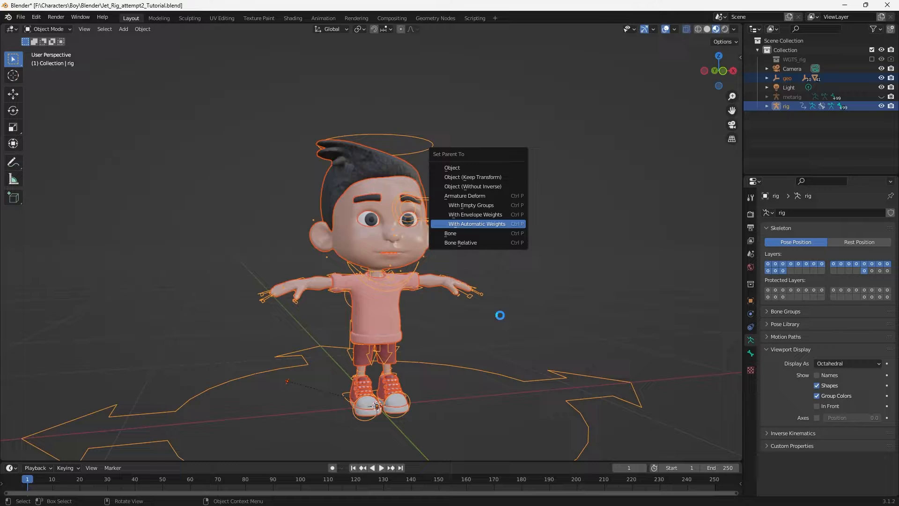
left_click(476, 224)
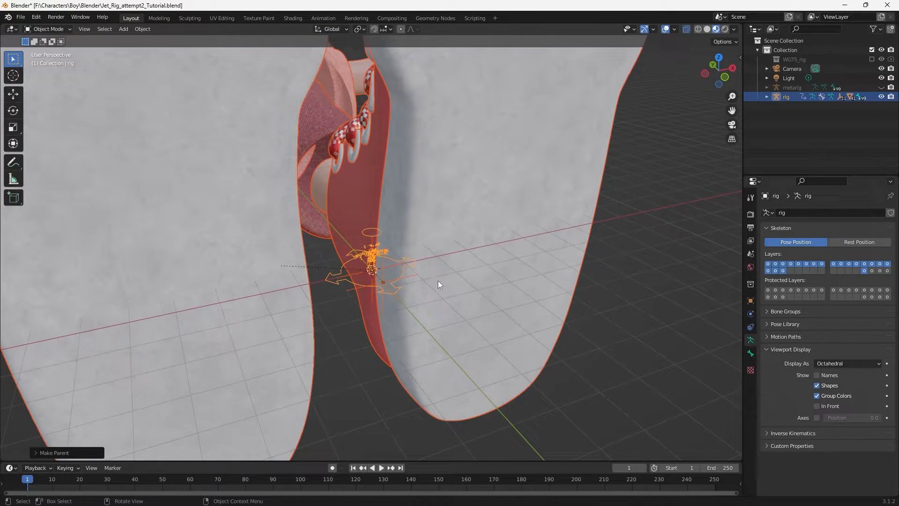
Zoom out to inspect the Body1 head mesh on its own
scroll("down", 3)
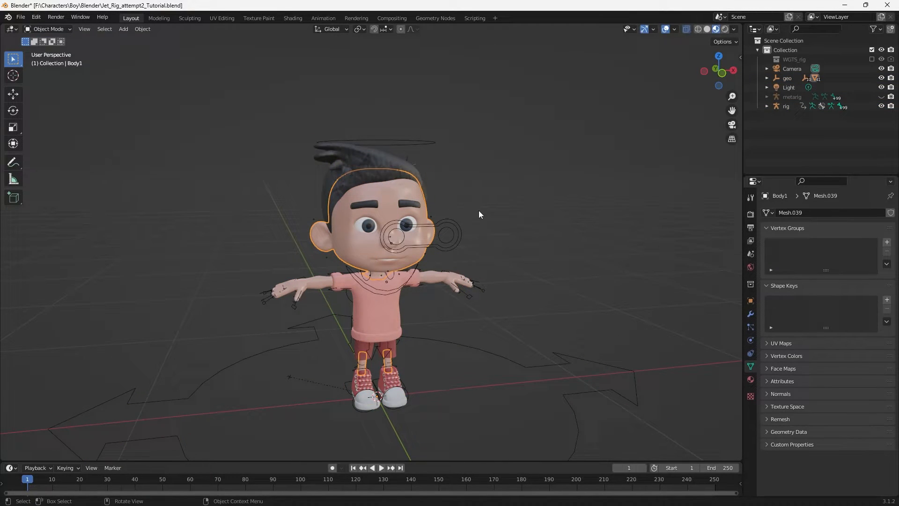
mouse_move(454, 258)
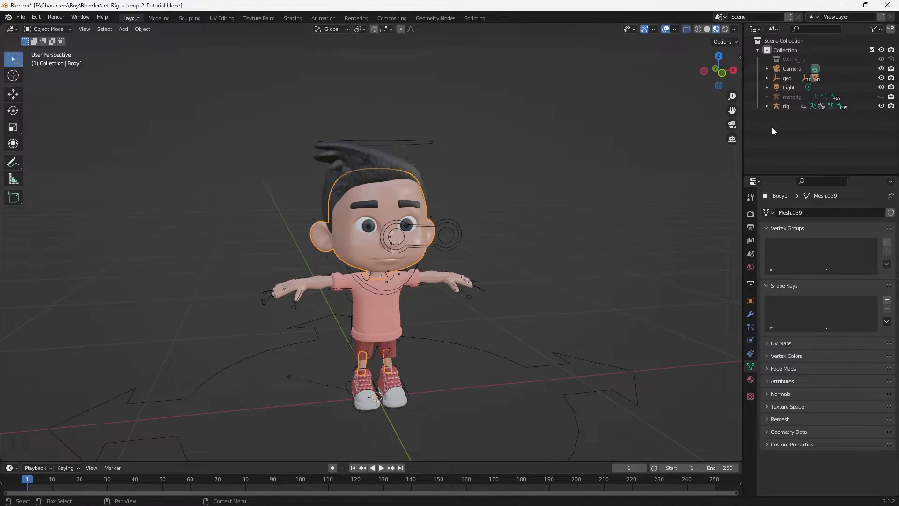
Reveal Body1's 0.837 scale in the geo collection, then select all the boy's meshes
left_click(767, 78)
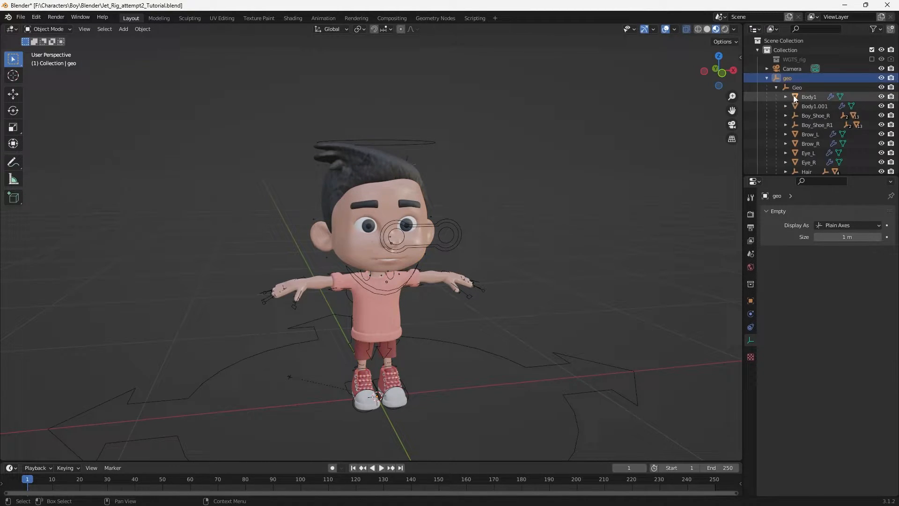
left_click(808, 97)
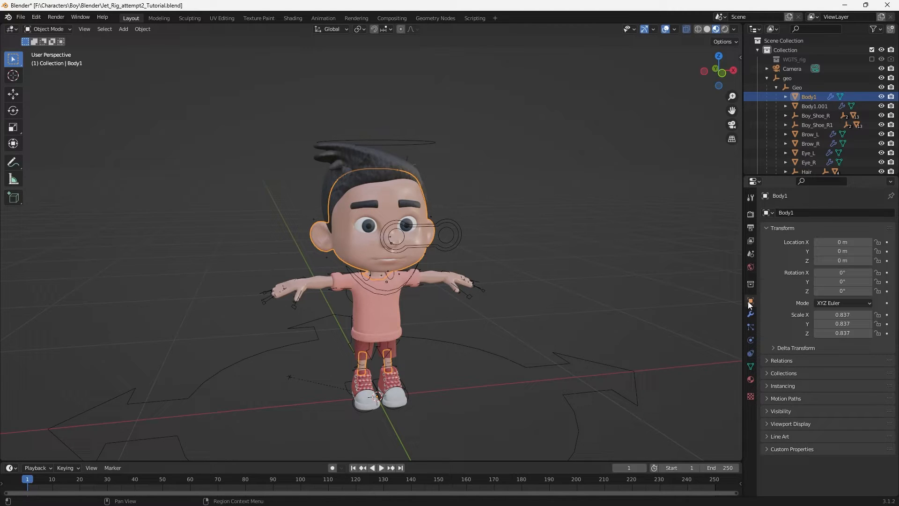
mouse_move(754, 309)
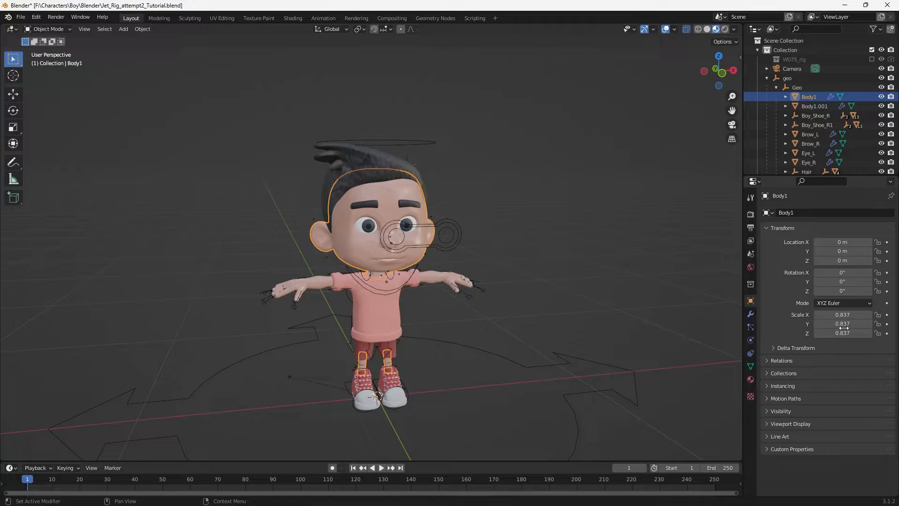
mouse_move(843, 251)
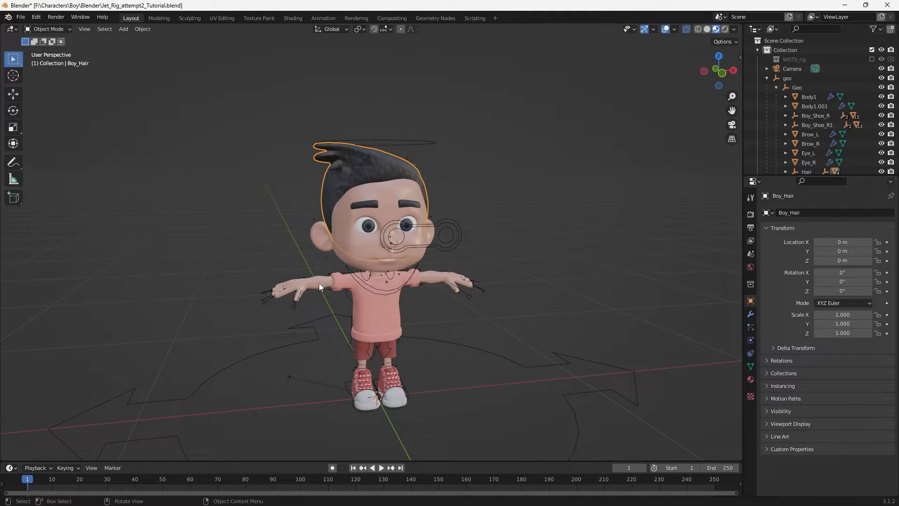
left_click(381, 338)
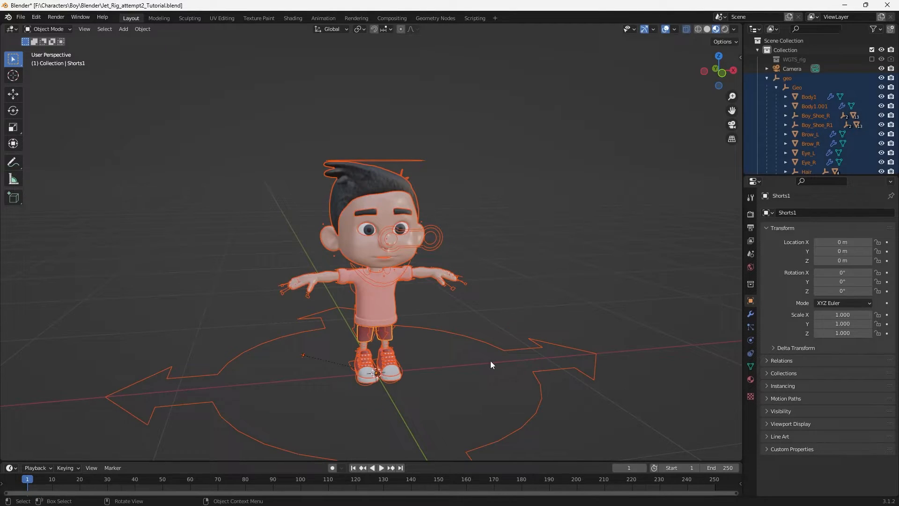
Apply All Transforms to the meshes and rig so Body1.001 reads scale 1.0
scroll("down", 3)
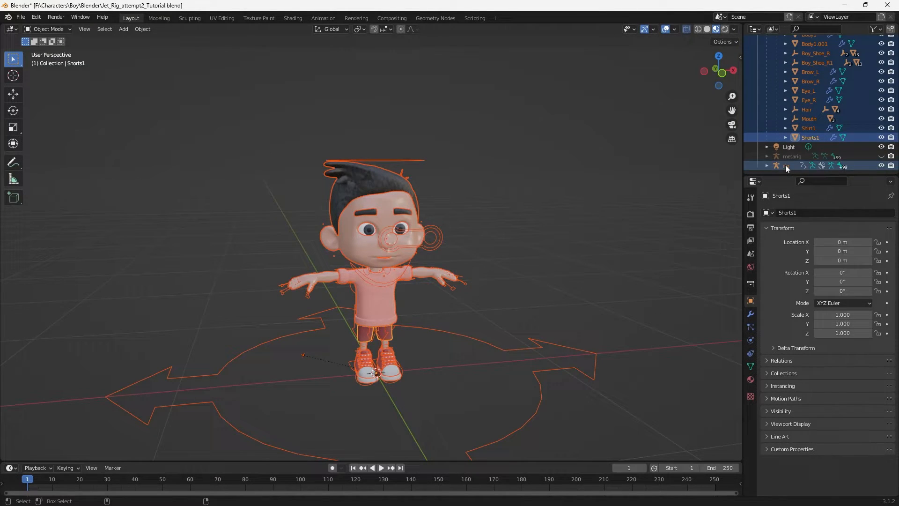
key("ctrl+a")
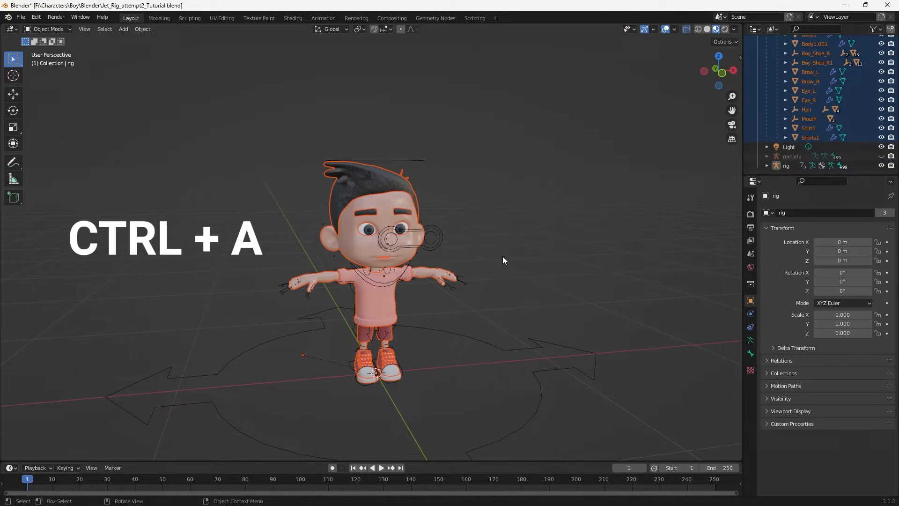
key("ctrl+a")
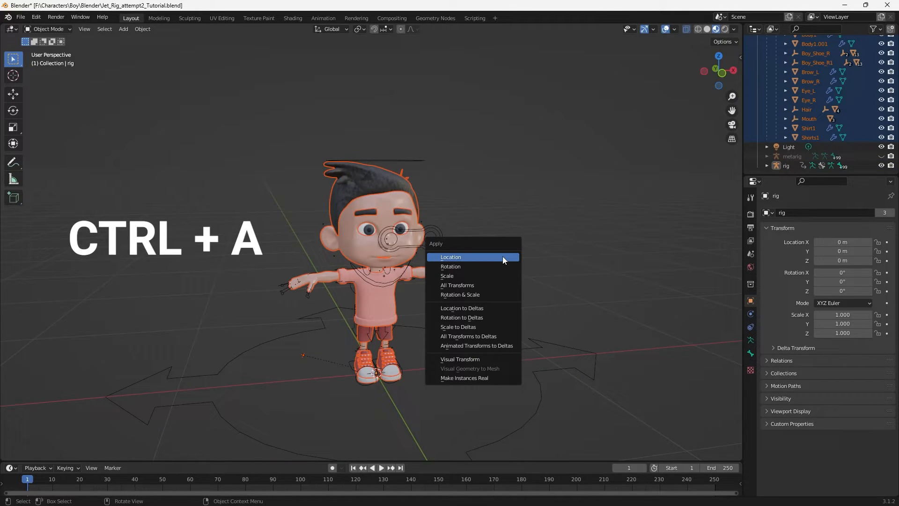
mouse_move(475, 281)
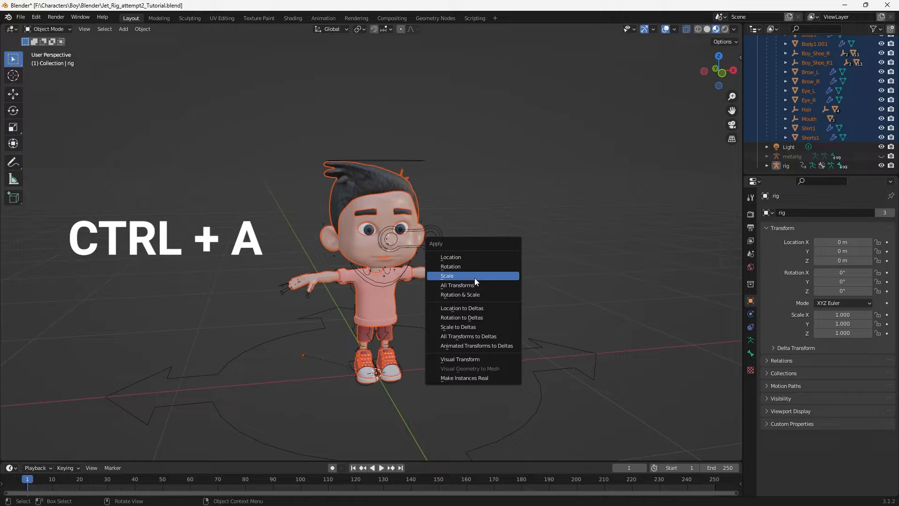
mouse_move(457, 284)
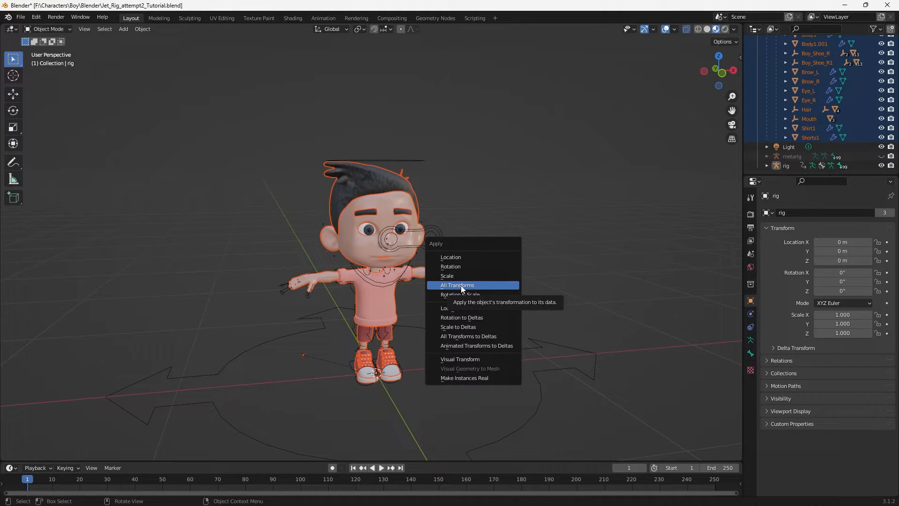
left_click(457, 284)
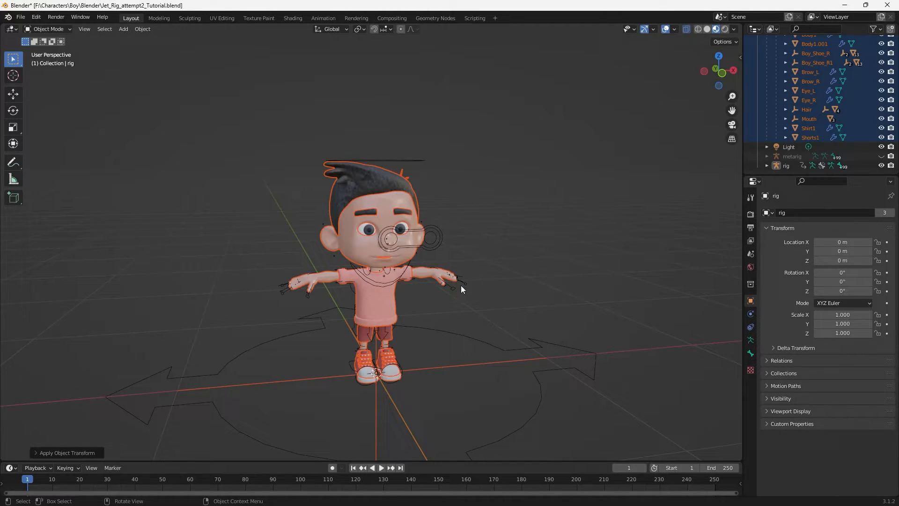
left_click(366, 229)
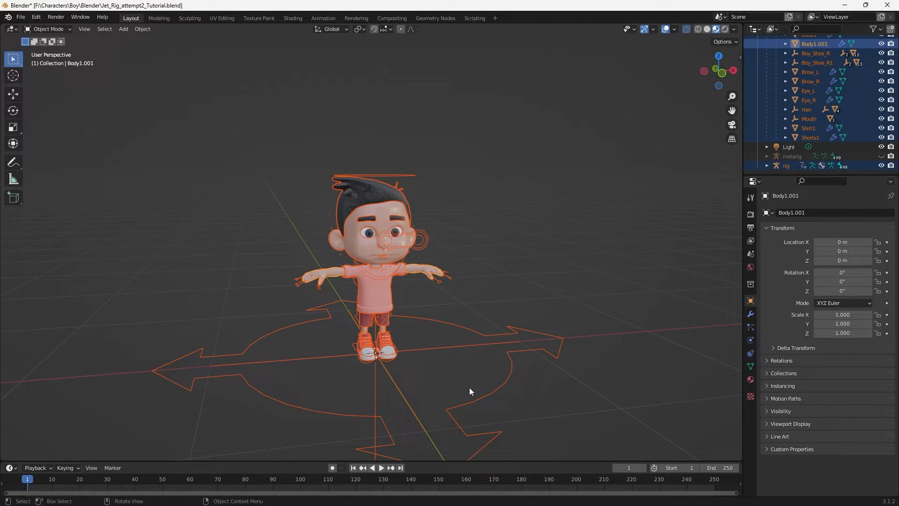
Make the rig active and re-parent the meshes With Automatic Weights
left_click(786, 166)
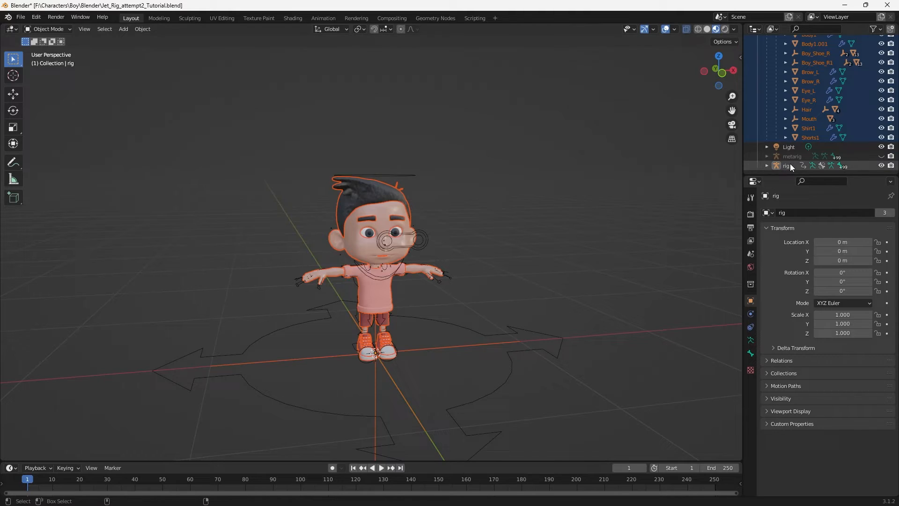
left_click(786, 165)
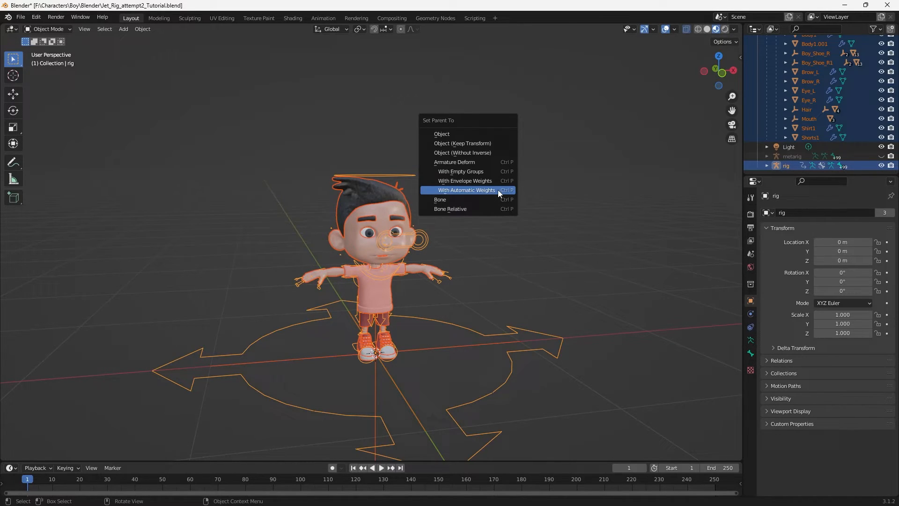
mouse_move(555, 230)
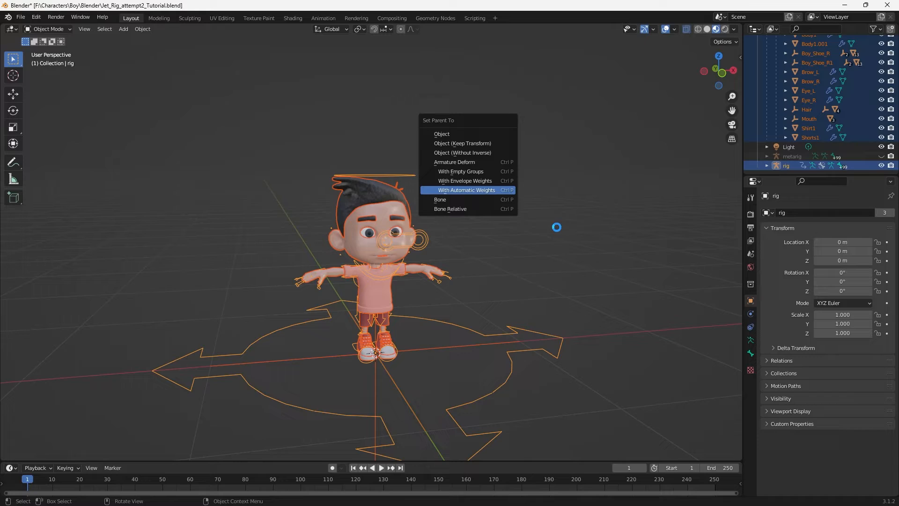
left_click(466, 190)
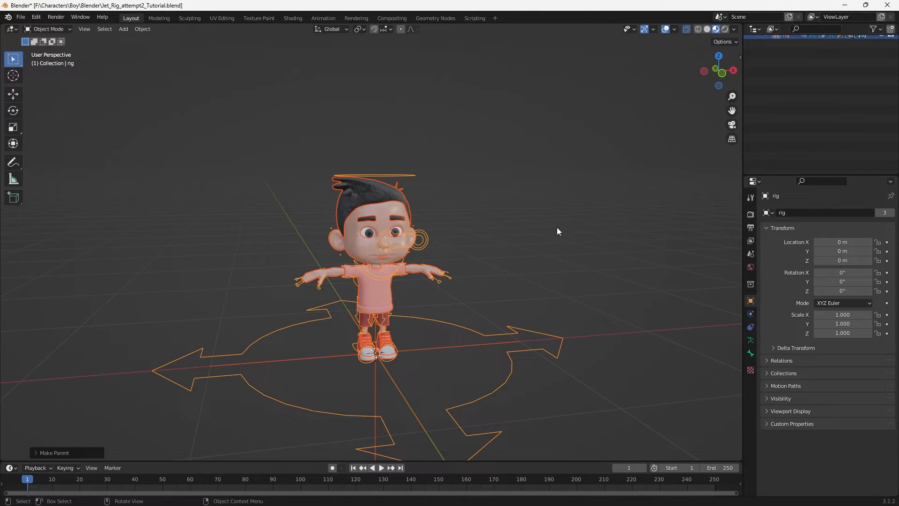
Switch the rig from Object Mode to Pose Mode
left_click(48, 29)
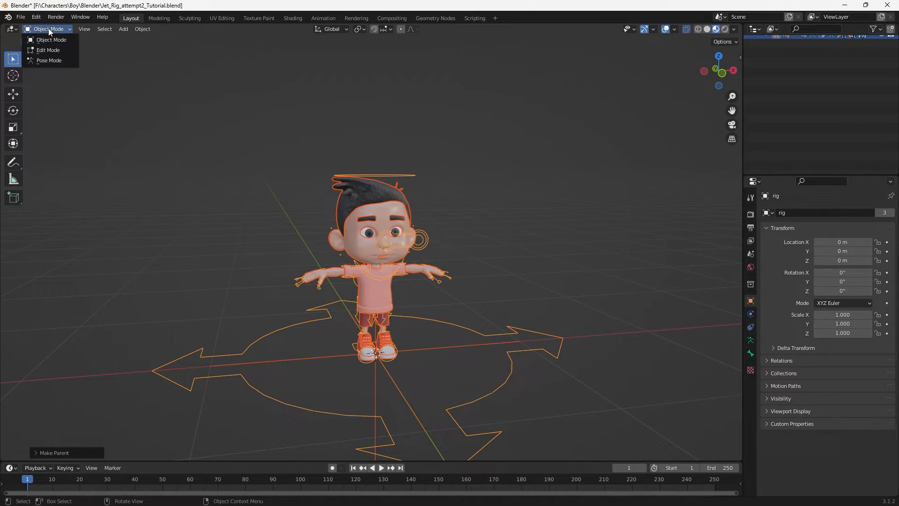
mouse_move(49, 60)
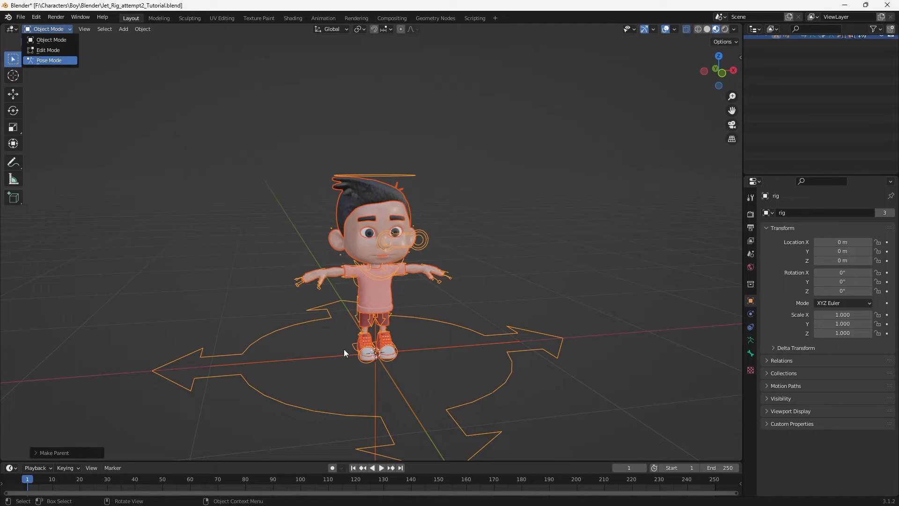
left_click(48, 60)
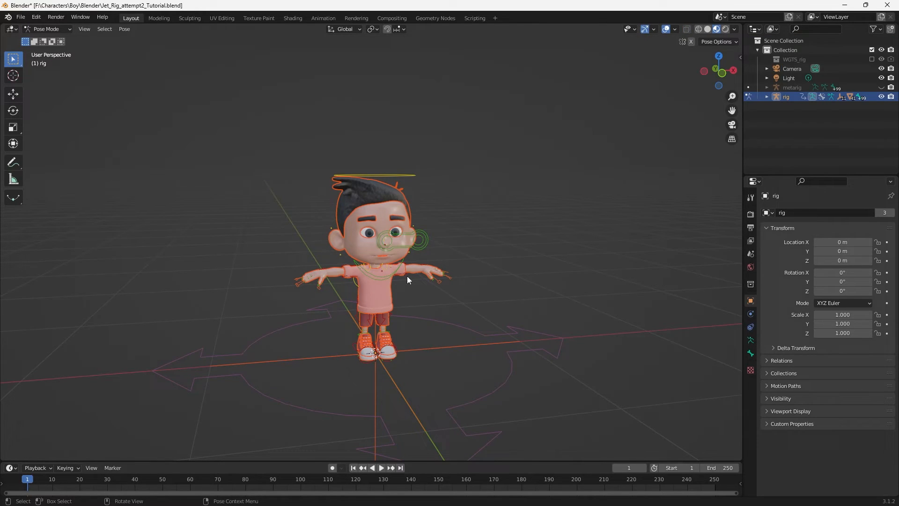
mouse_move(400, 359)
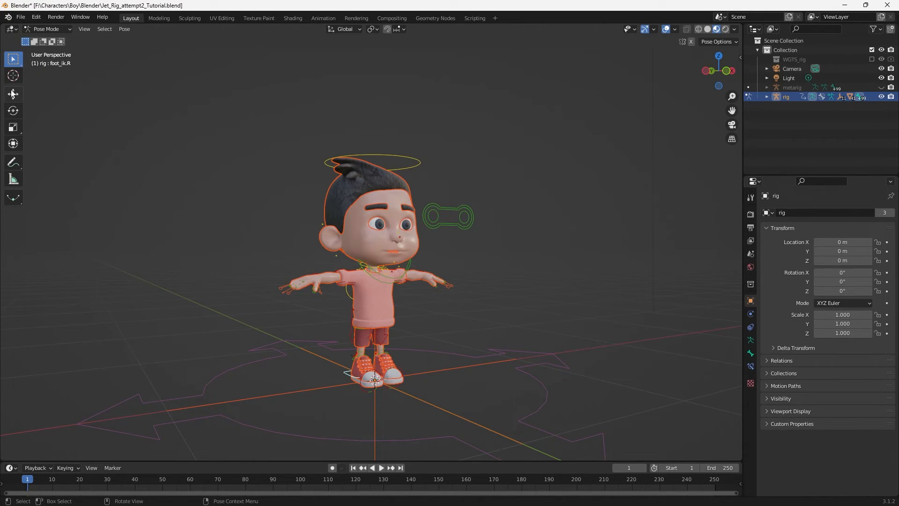
Activate the Move tool to drag the foot_ik.R control upward
left_click(13, 94)
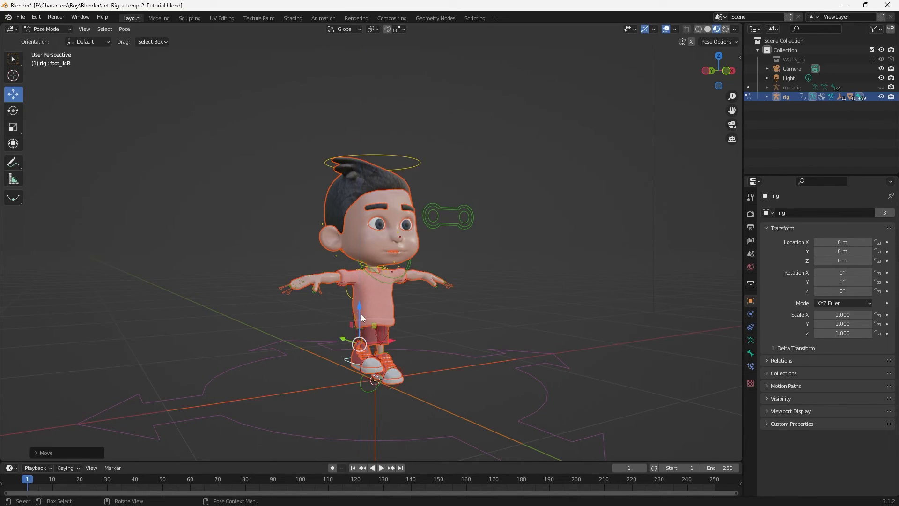
mouse_move(459, 343)
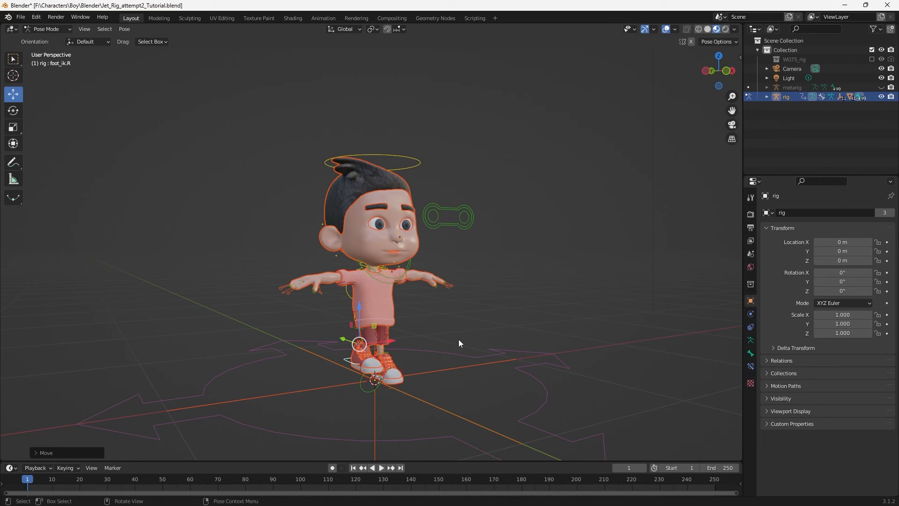
mouse_move(495, 351)
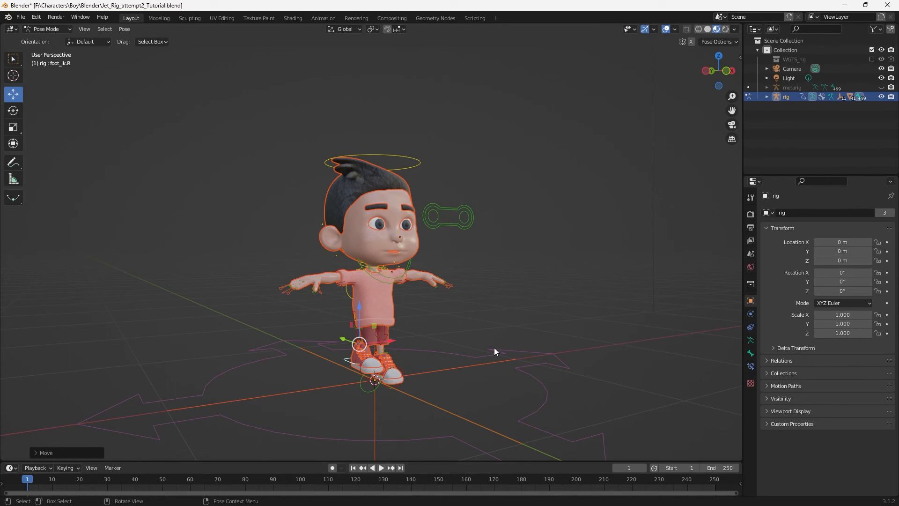